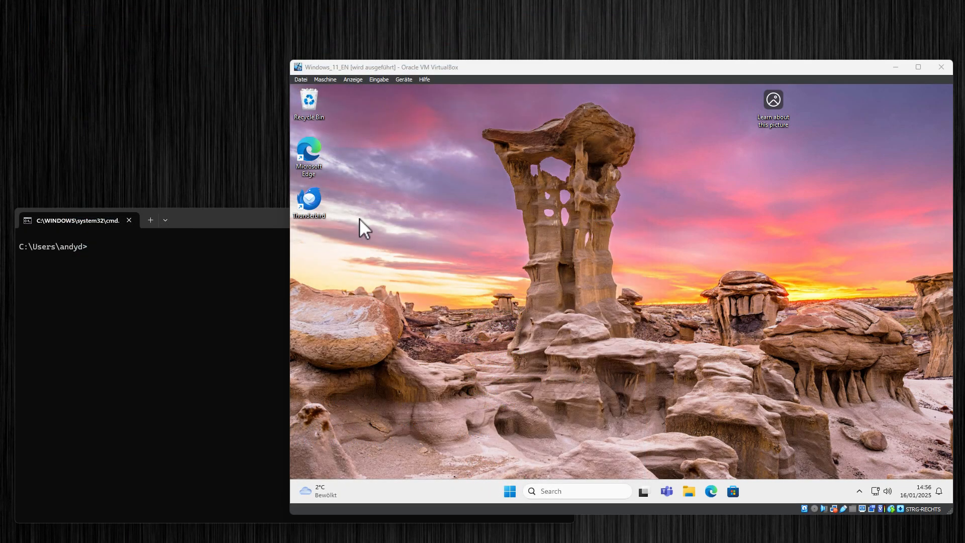
Step: Search the VM's Start menu for 'cmd' so Command Prompt is the best match
{"action": "left_click_drag", "start_coordinate": [375, 67], "coordinate": [471, 33]}
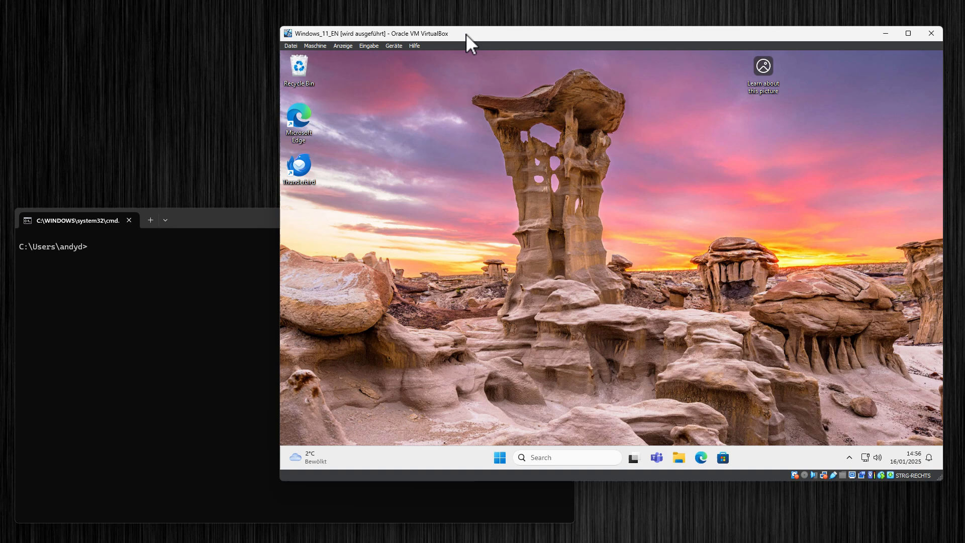
{"action": "mouse_move", "coordinate": [437, 186]}
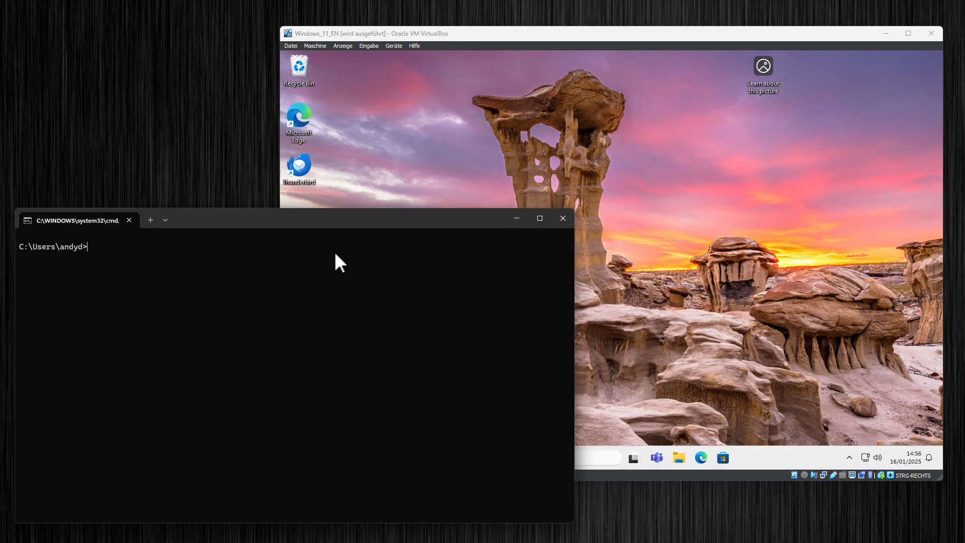
{"action": "left_click", "coordinate": [500, 457]}
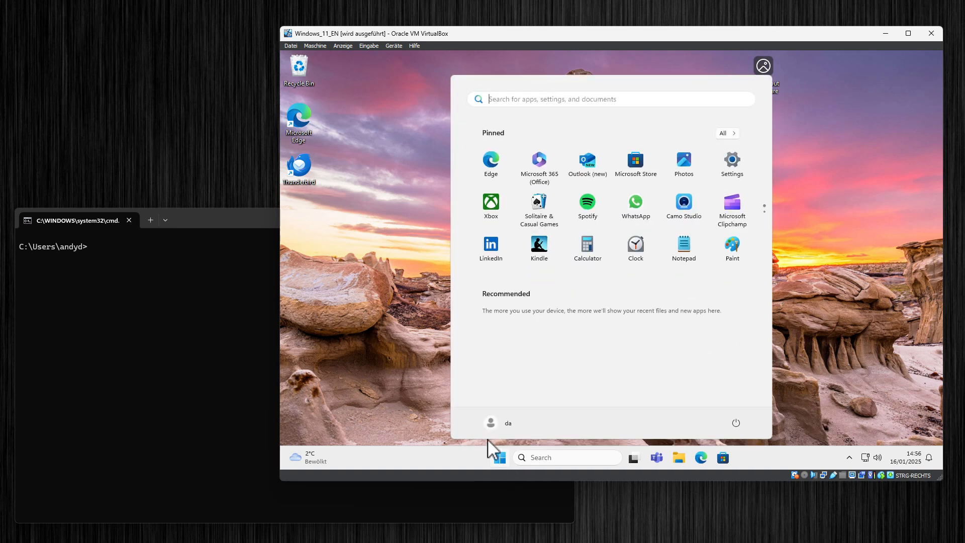
{"action": "left_click", "coordinate": [499, 458]}
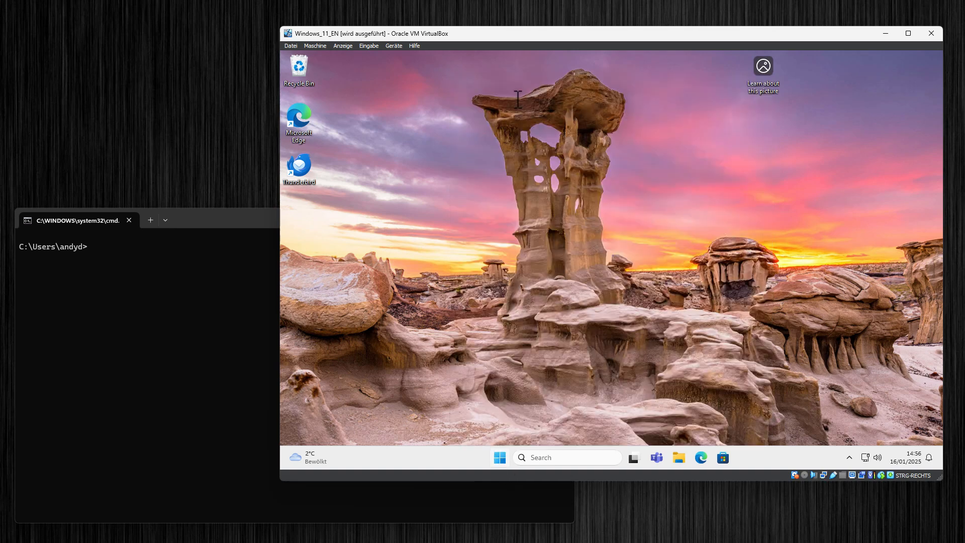
{"action": "type", "text": "cmd"}
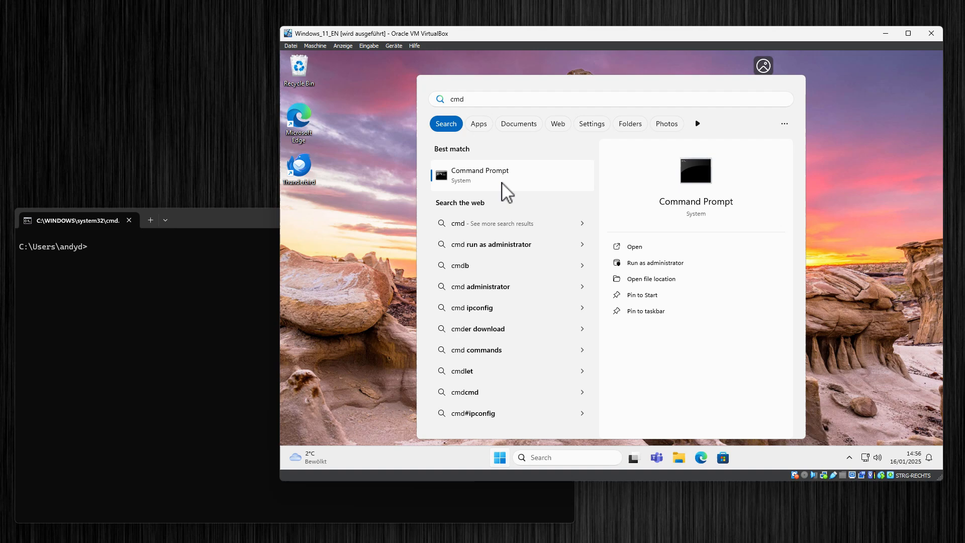
Step: Run ipconfig in the VM's Command Prompt and pick out the IPv4 address 192.168.178.75
{"action": "left_click", "coordinate": [481, 175]}
{"action": "type", "text": "ipconfig"}
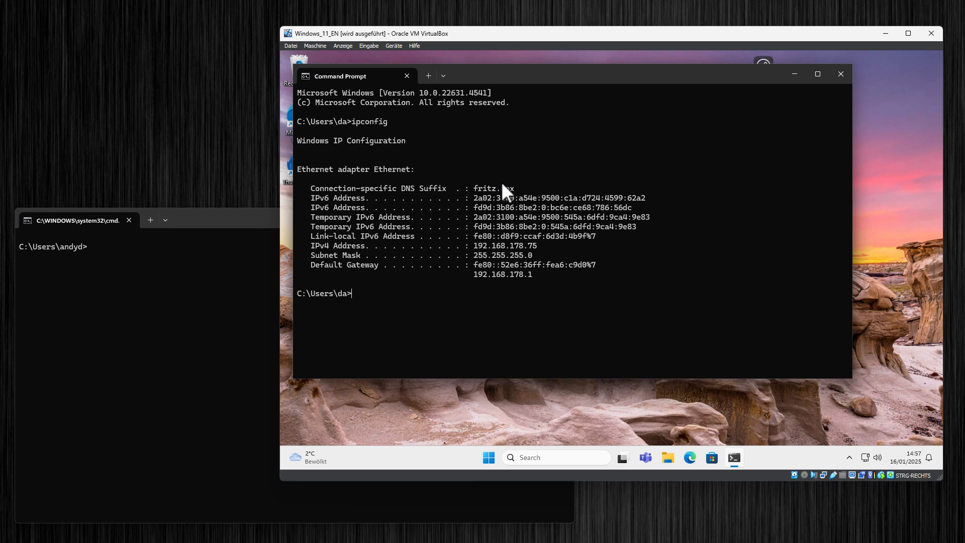
{"action": "mouse_move", "coordinate": [520, 143]}
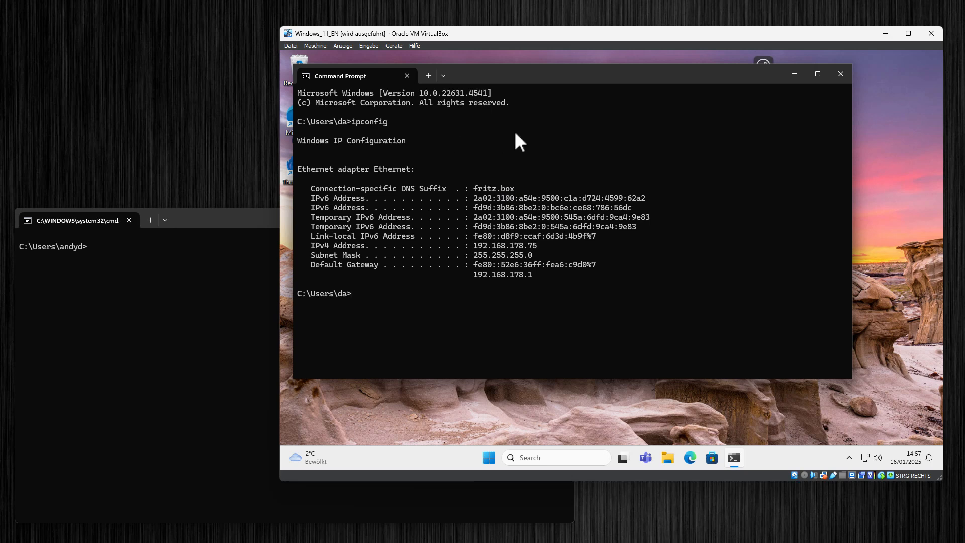
{"action": "double_click", "coordinate": [338, 245]}
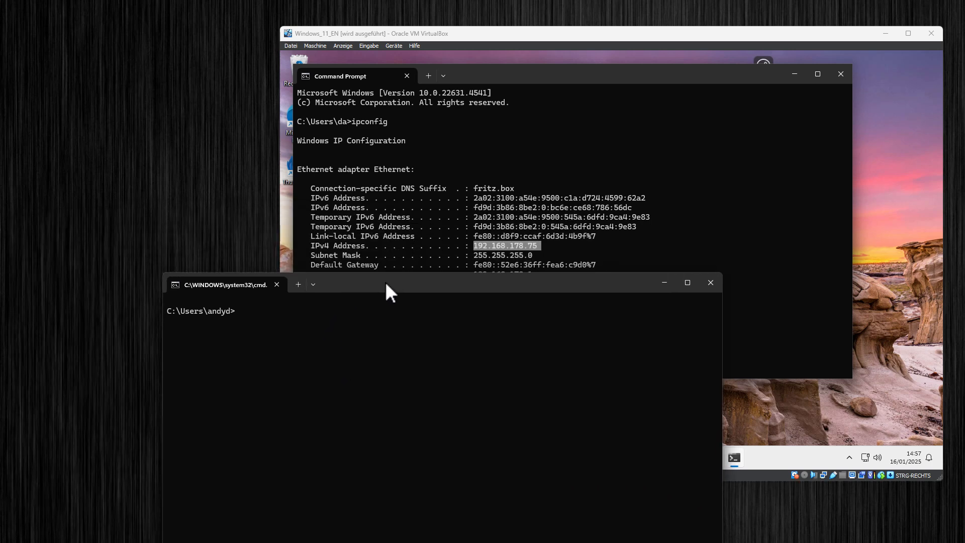
Step: Ping 192.168.178.75 from the host, getting only request timeouts, then stop it
{"action": "type", "text": "ping"}
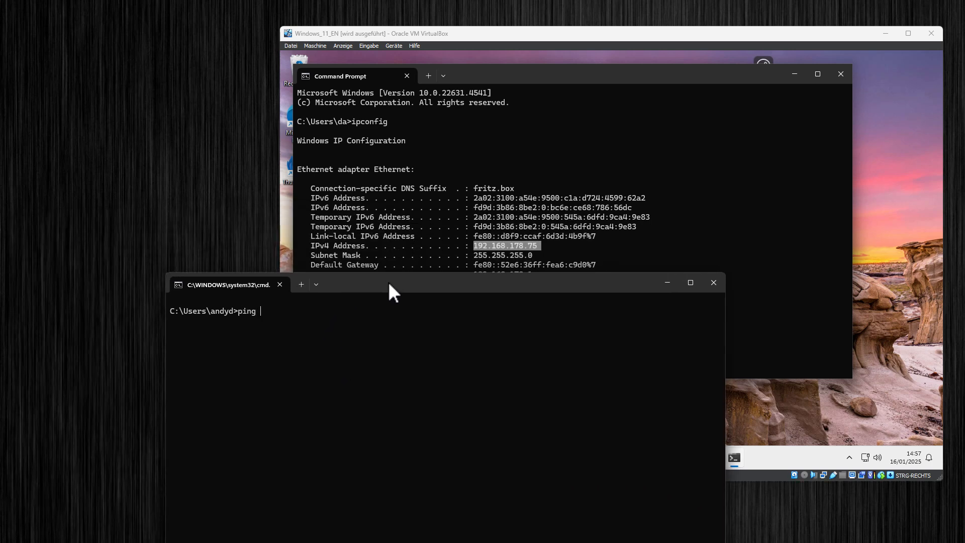
{"action": "type", "text": "192.168."}
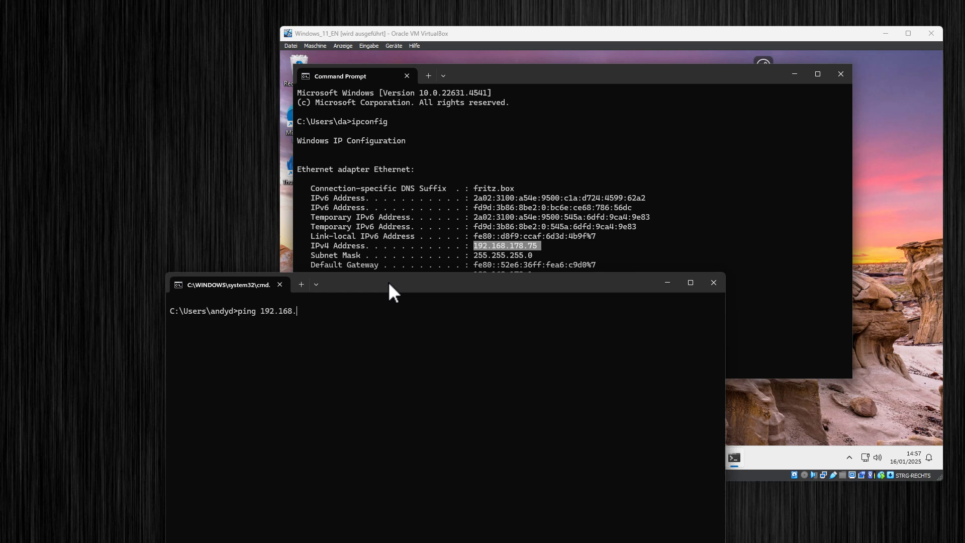
{"action": "type", "text": "178.75"}
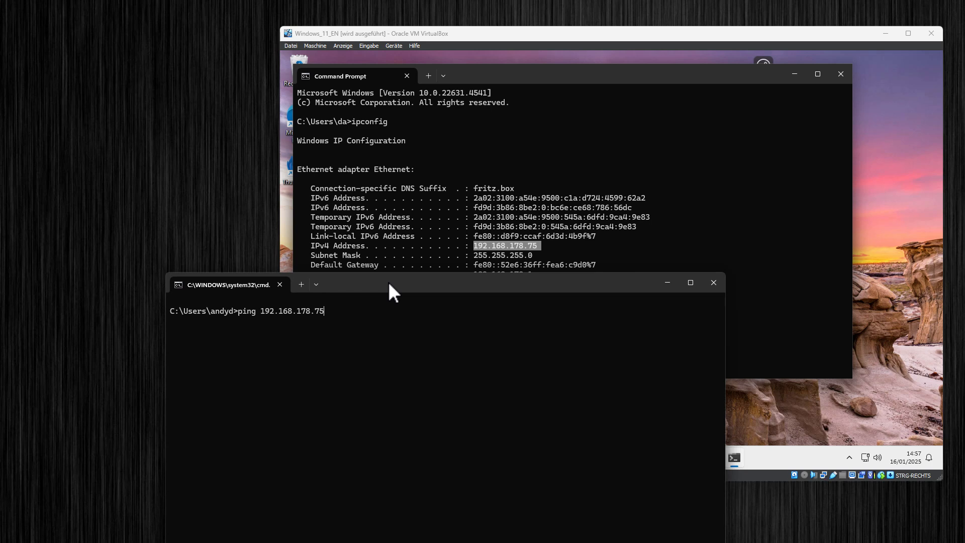
{"action": "key", "text": "Enter"}
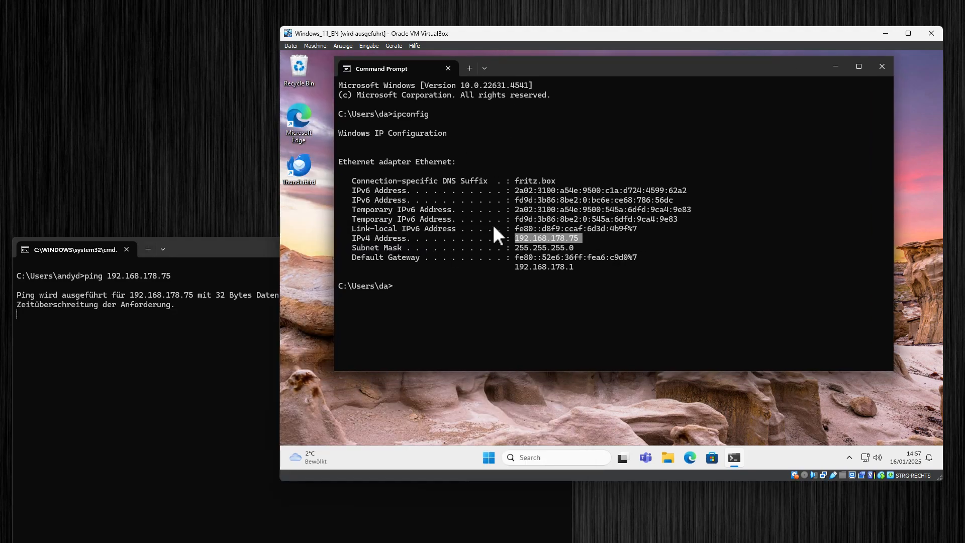
{"action": "key", "text": "Ctrl+c"}
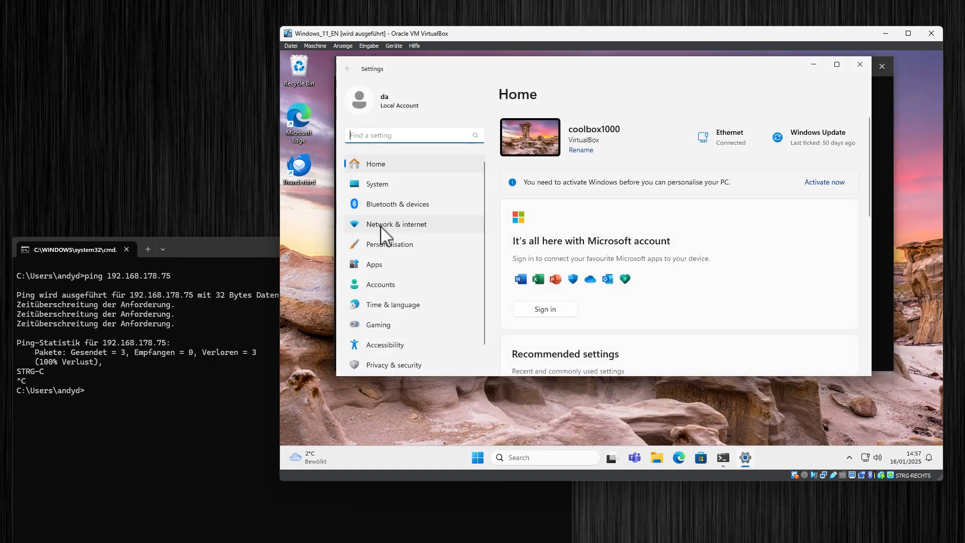
Step: Switch the VM's Ethernet network profile from Public to Private network
{"action": "left_click", "coordinate": [396, 224]}
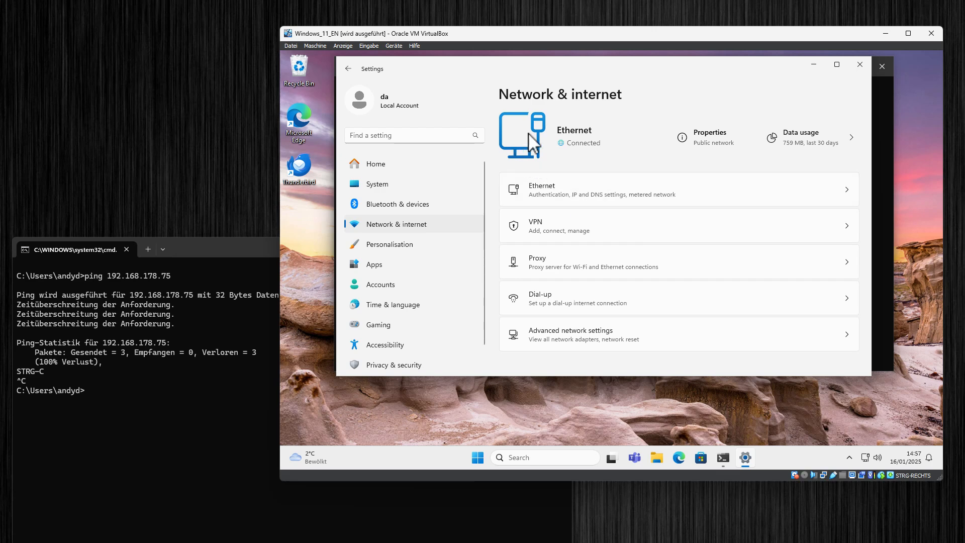
{"action": "mouse_move", "coordinate": [590, 161]}
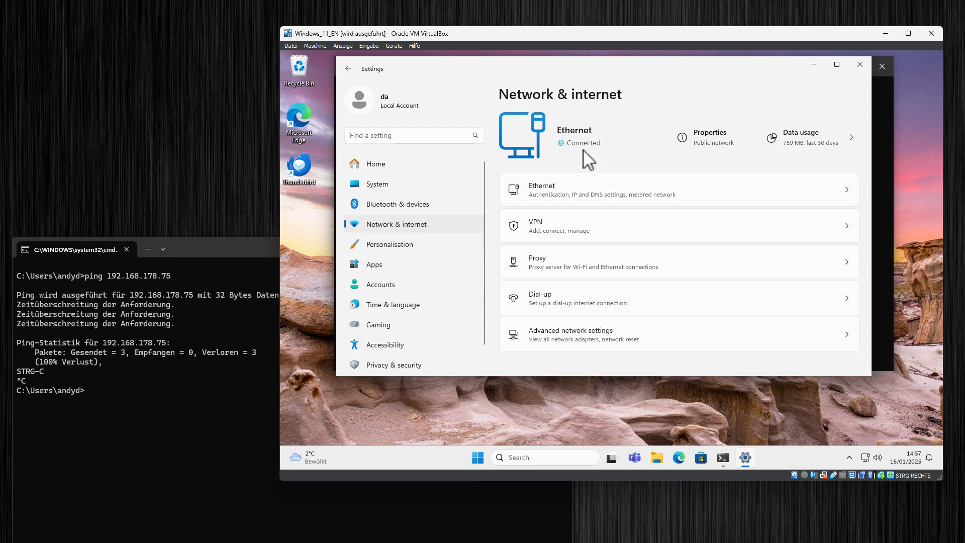
{"action": "mouse_move", "coordinate": [587, 151]}
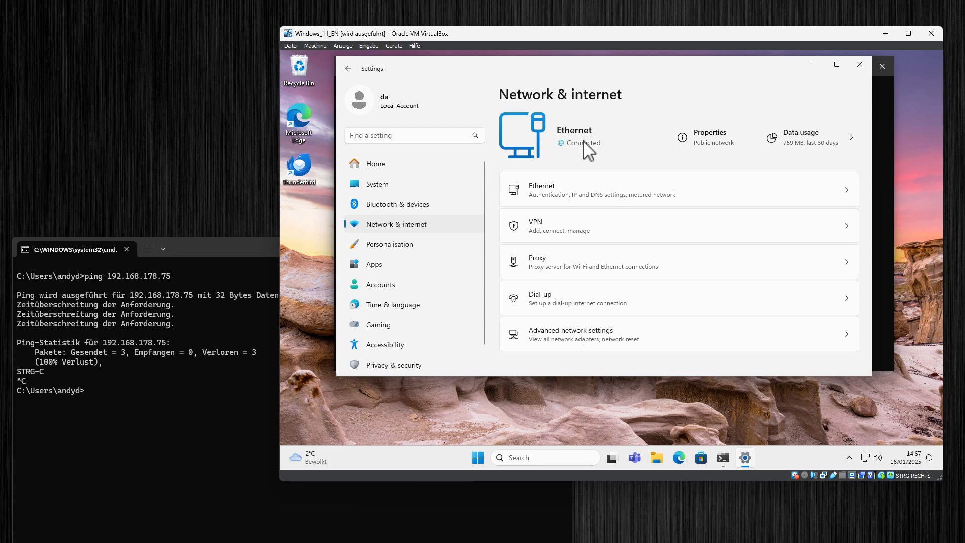
{"action": "mouse_move", "coordinate": [545, 202]}
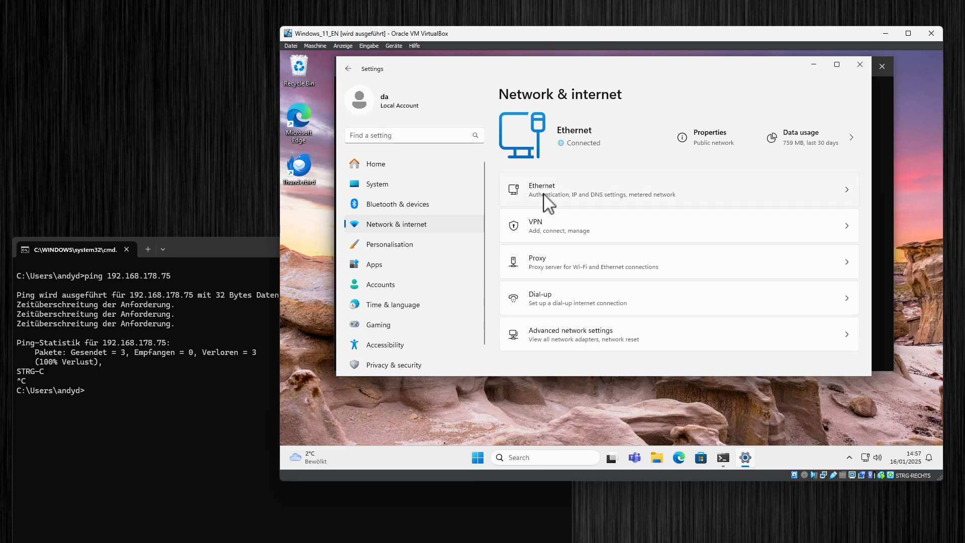
{"action": "mouse_move", "coordinate": [556, 203]}
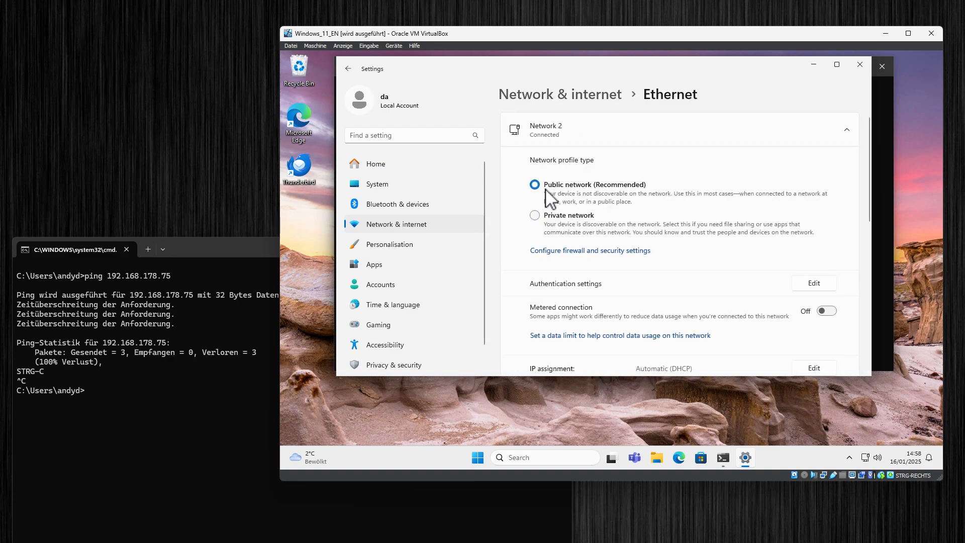
{"action": "mouse_move", "coordinate": [604, 208]}
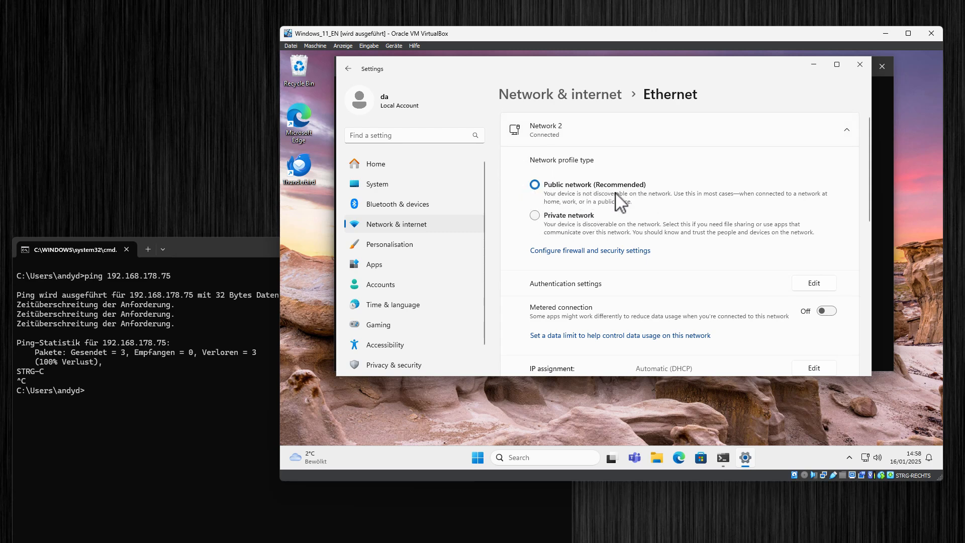
{"action": "mouse_move", "coordinate": [648, 214]}
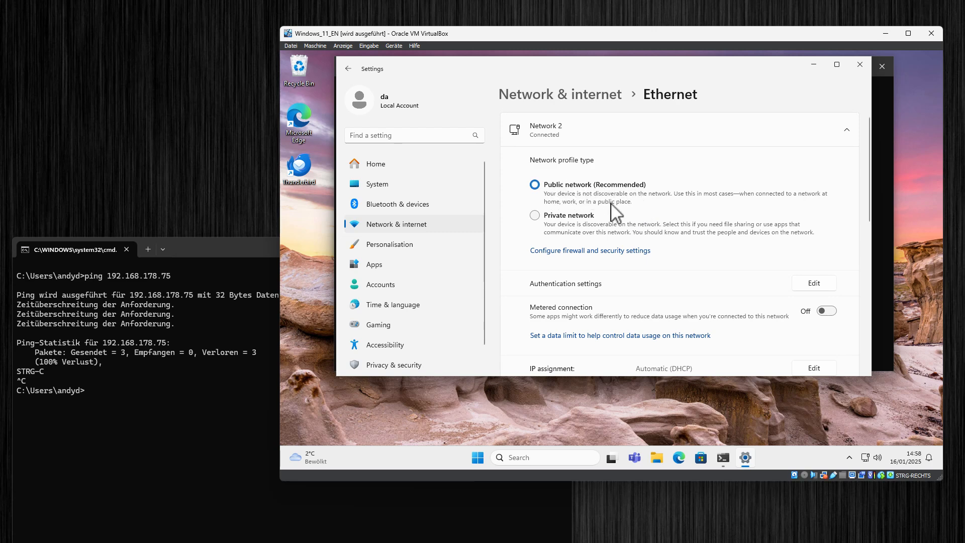
{"action": "mouse_move", "coordinate": [660, 209]}
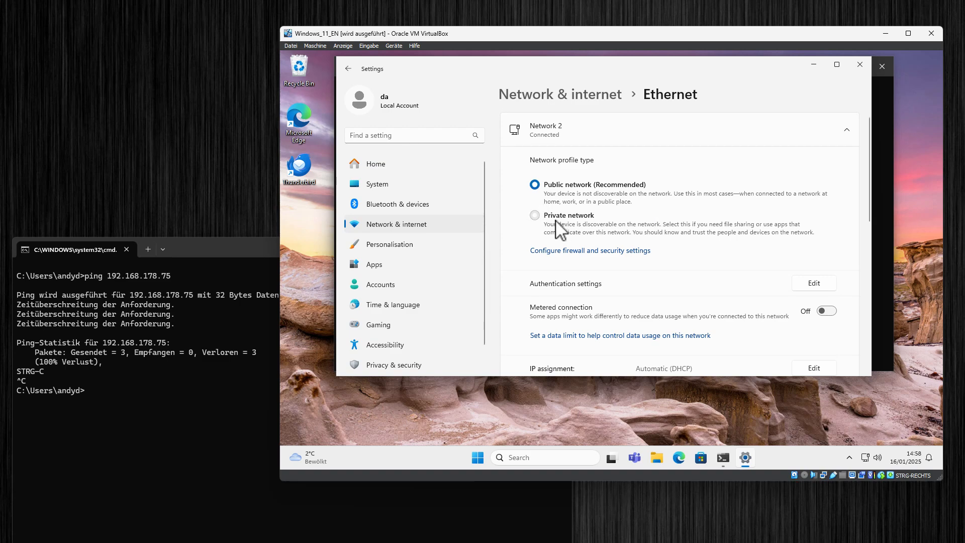
{"action": "left_click", "coordinate": [535, 215]}
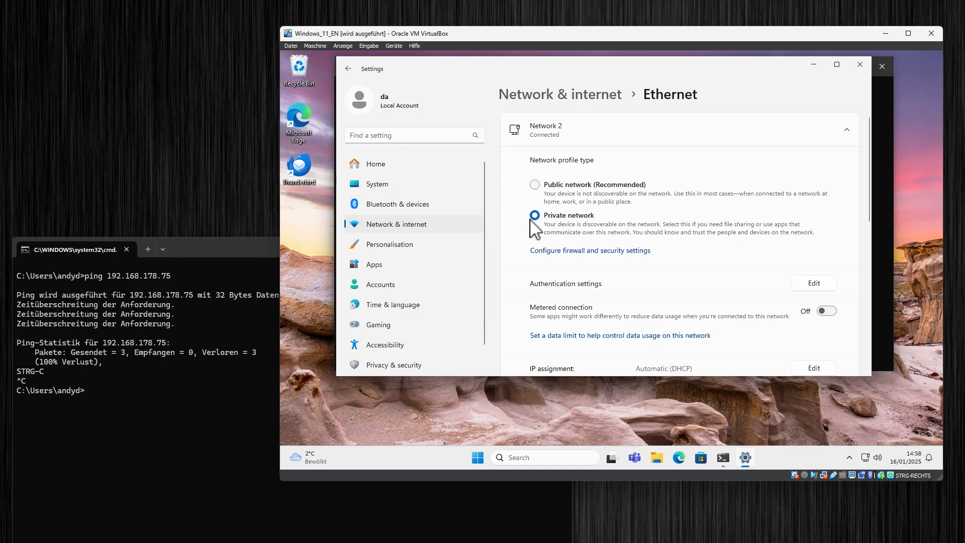
Step: Stop the still-unanswered ping to 192.168.178.75 and head to the firewall and security settings
{"action": "left_click", "coordinate": [75, 249]}
{"action": "type", "text": "ping 192.168.178.75"}
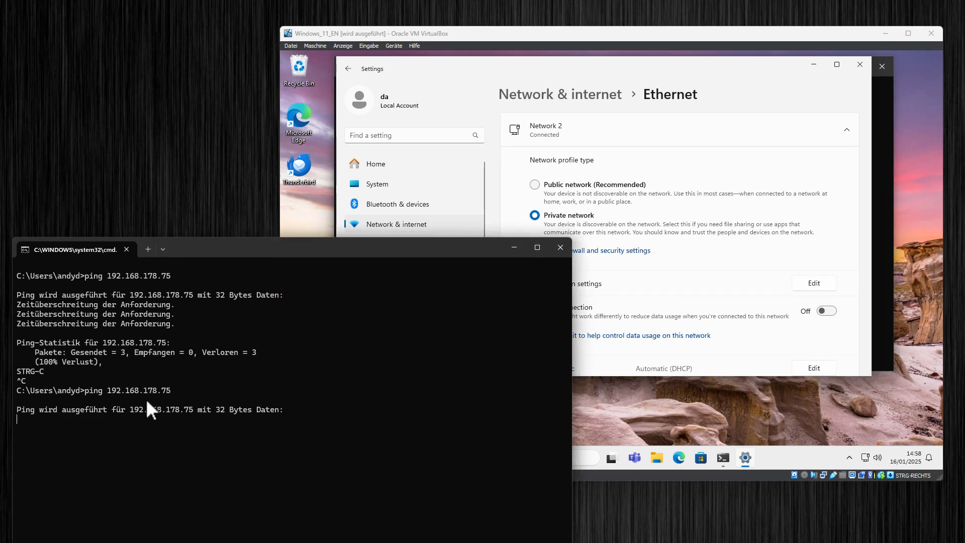
{"action": "key", "text": "Ctrl+C"}
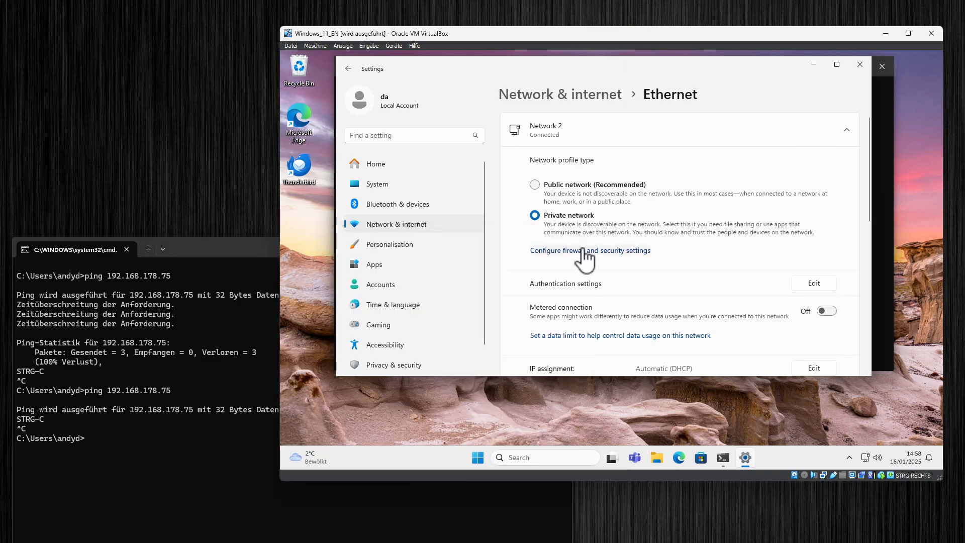
{"action": "left_click", "coordinate": [590, 250]}
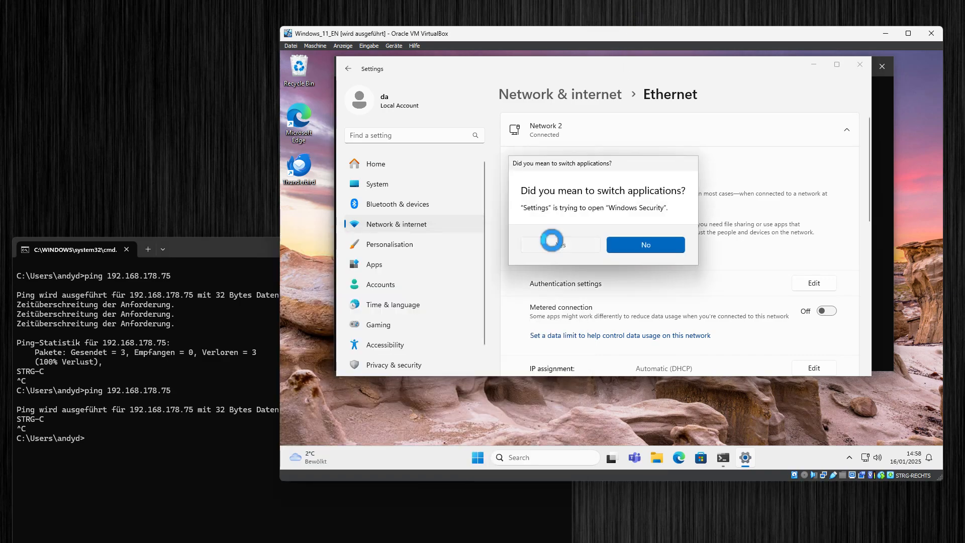
Step: Launch Windows Defender Firewall with Advanced Security from Firewall & network protection, approving the admin prompt
{"action": "left_click", "coordinate": [560, 244]}
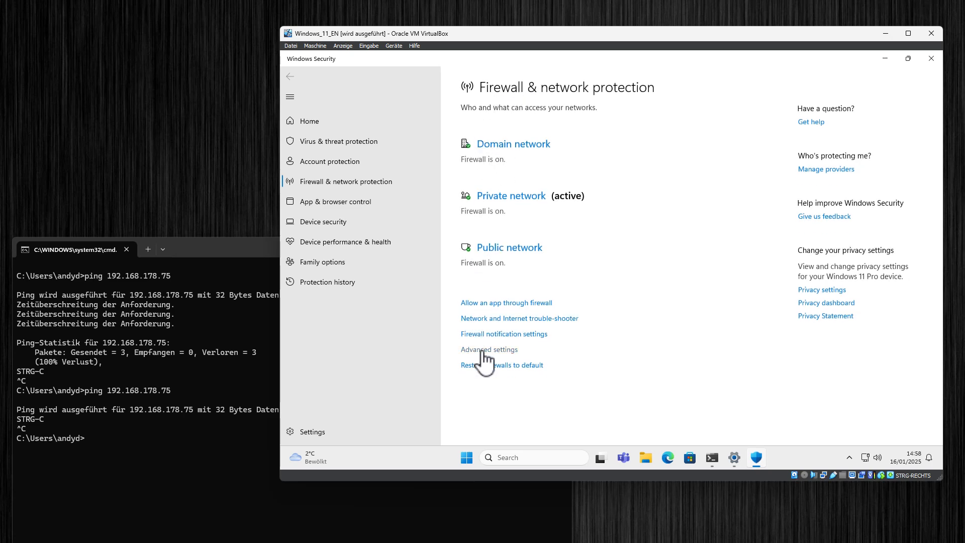
{"action": "left_click", "coordinate": [489, 350]}
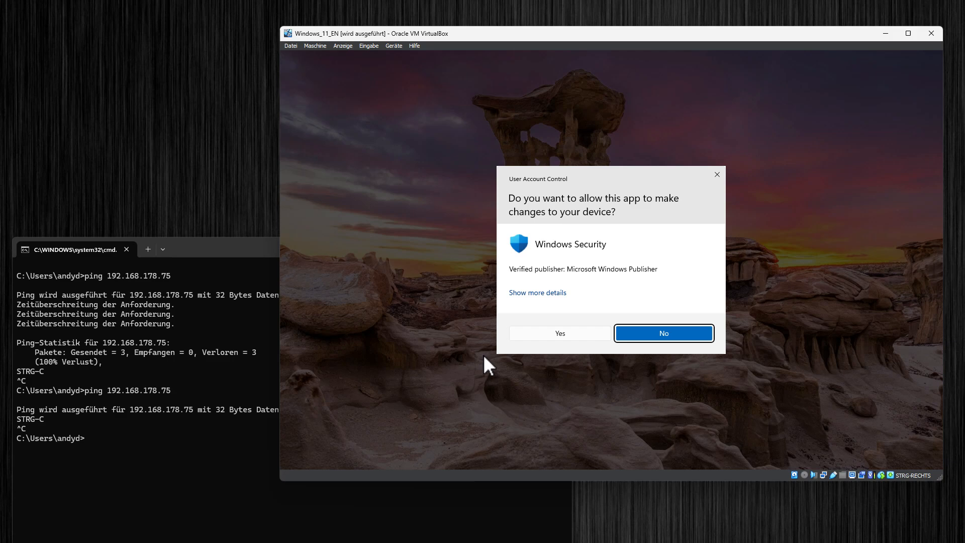
{"action": "left_click", "coordinate": [560, 333]}
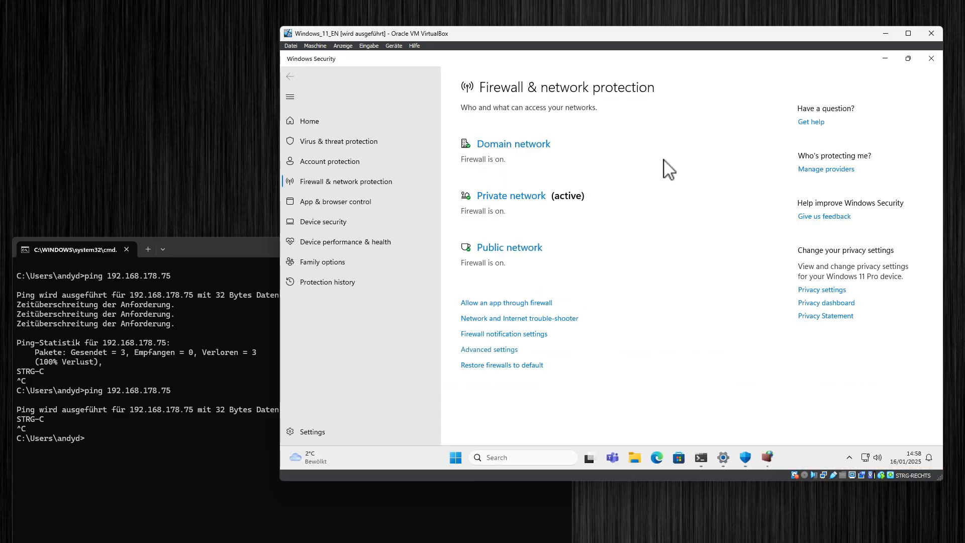
{"action": "left_click", "coordinate": [490, 350]}
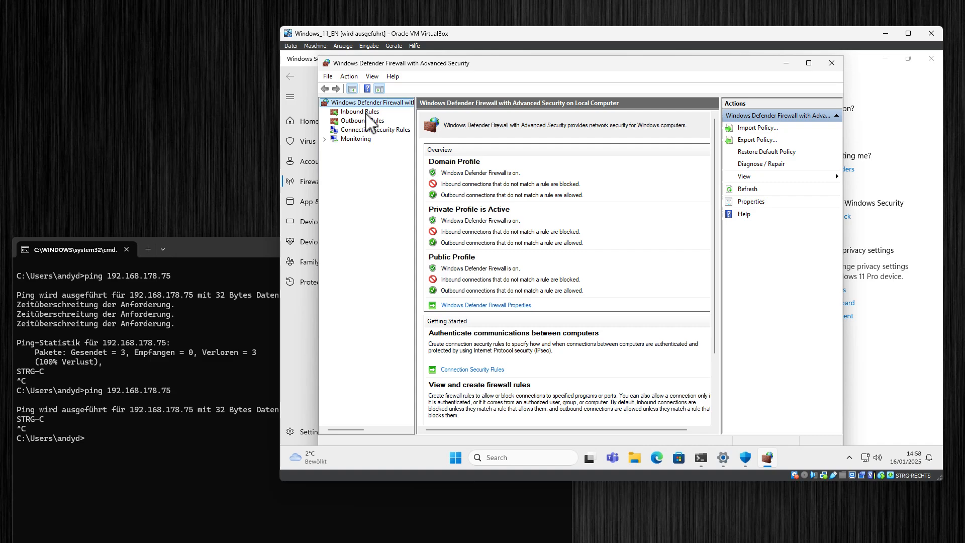
Step: Enable the File and Printer Sharing (Echo Request - ICMPv4-In) inbound rule for the private profile
{"action": "left_click", "coordinate": [360, 111]}
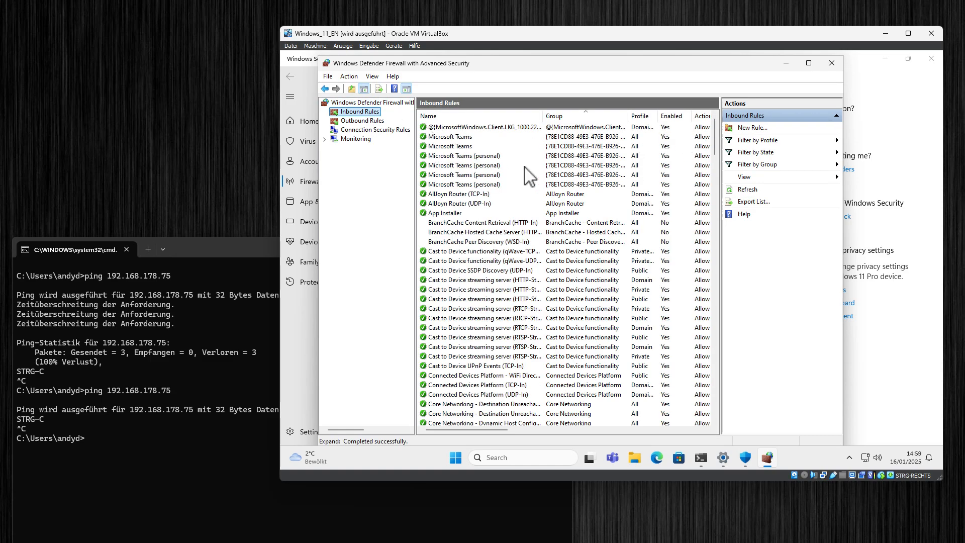
{"action": "scroll", "scroll_direction": "down", "scroll_amount": 3}
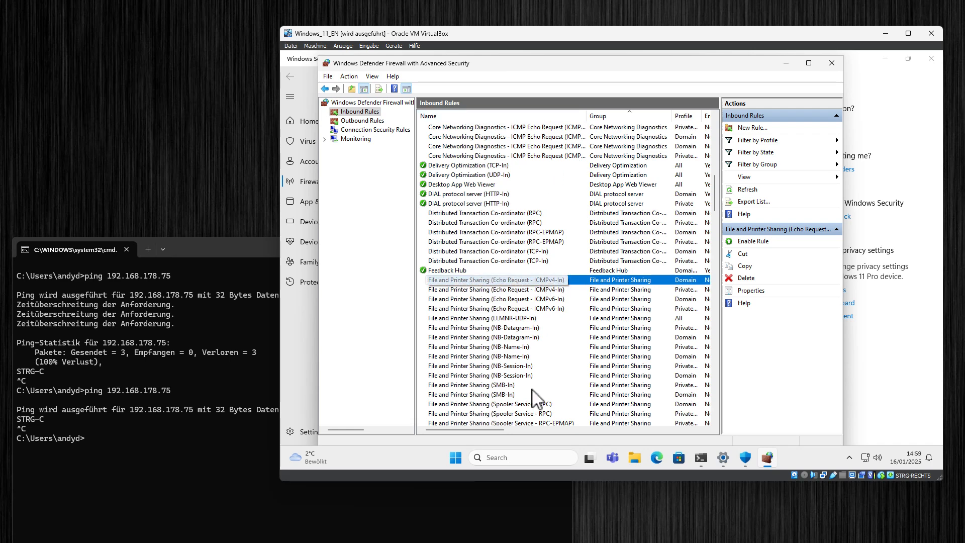
{"action": "scroll", "scroll_direction": "right", "scroll_amount": 3}
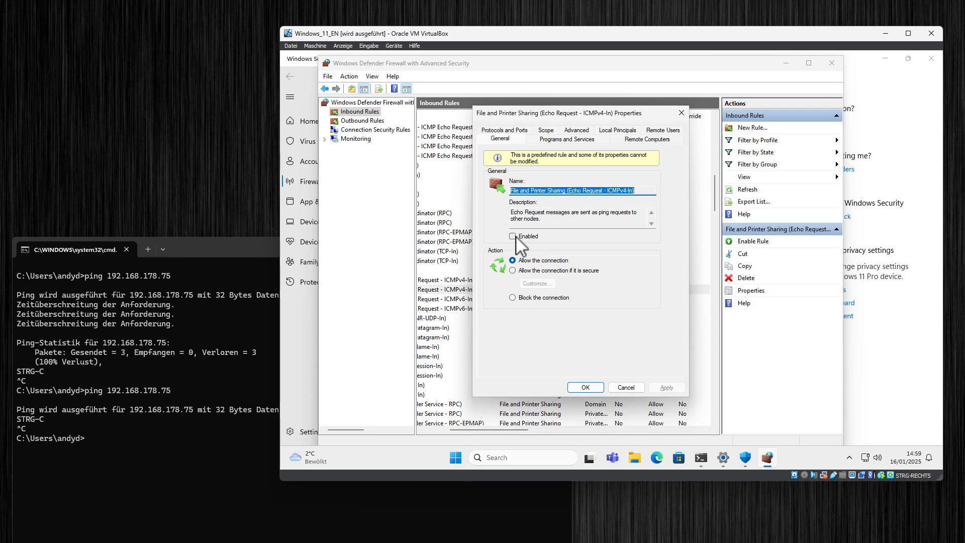
{"action": "left_click", "coordinate": [512, 237]}
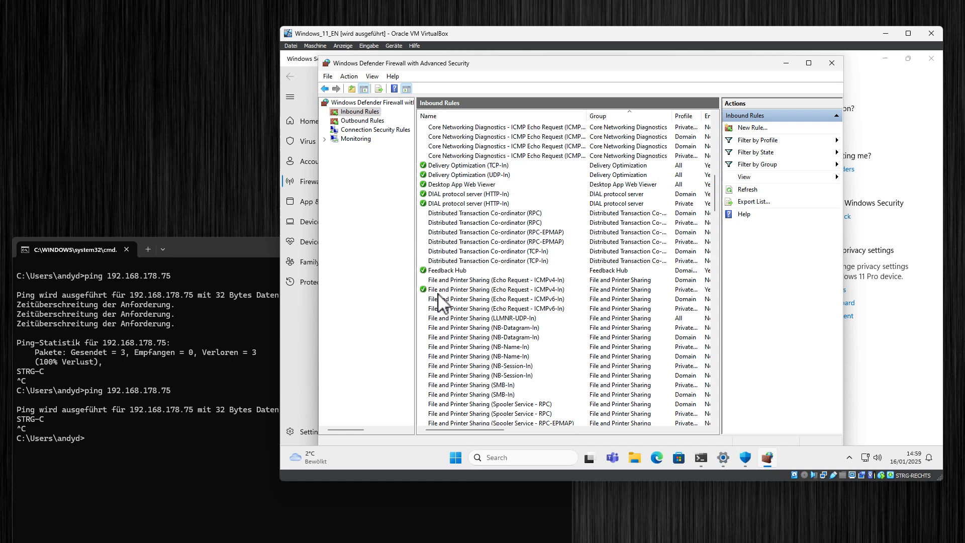
{"action": "left_click", "coordinate": [497, 290]}
{"action": "type", "text": "ping 192.168.178.75"}
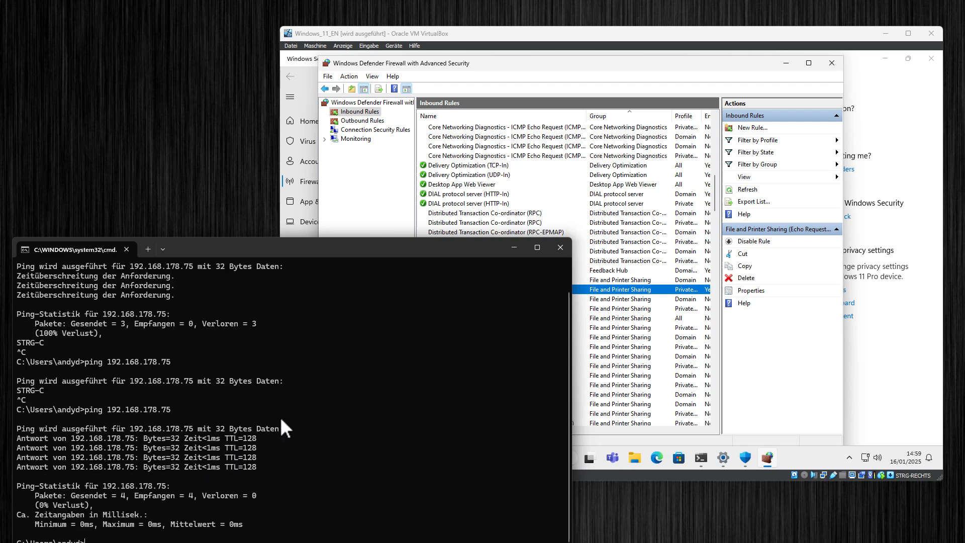
{"action": "mouse_move", "coordinate": [777, 86]}
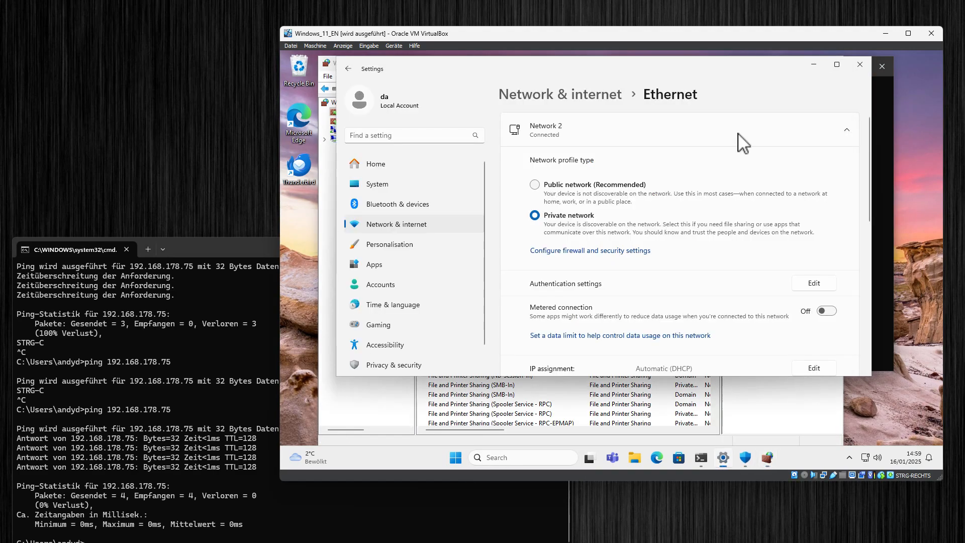
Step: Switch the network profile to Public and back while pinging 192.168.178.75 with full replies
{"action": "left_click", "coordinate": [535, 185]}
{"action": "type", "text": "ping 192.168.178.75"}
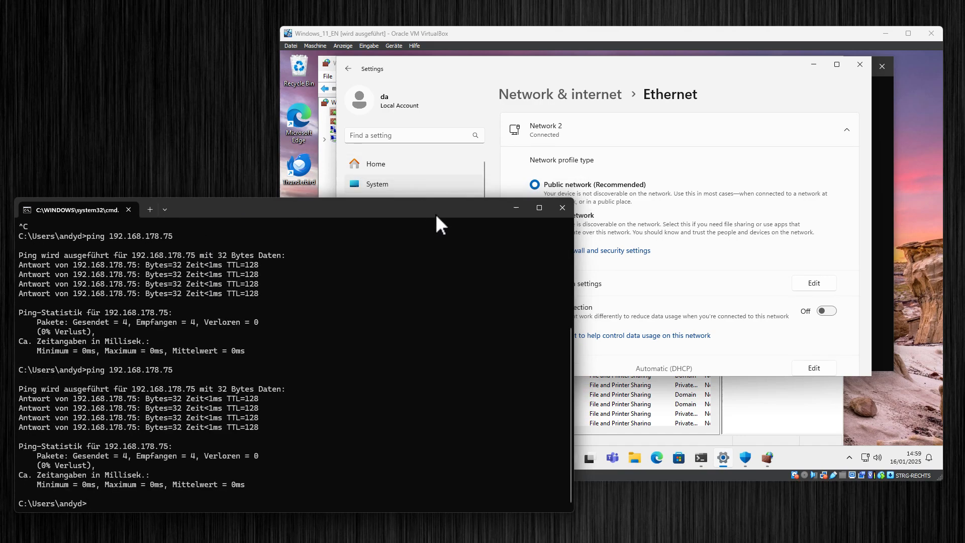
{"action": "mouse_move", "coordinate": [288, 96]}
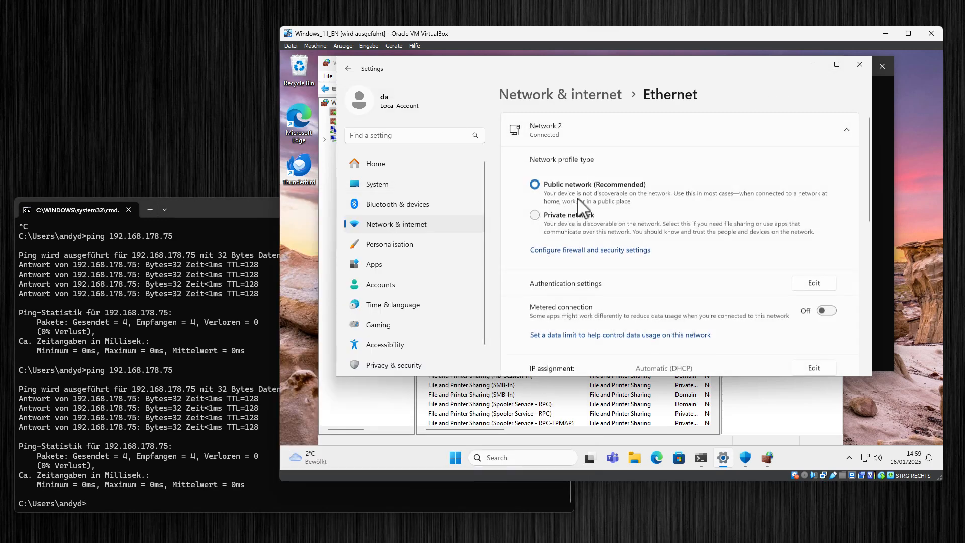
{"action": "left_click", "coordinate": [535, 216]}
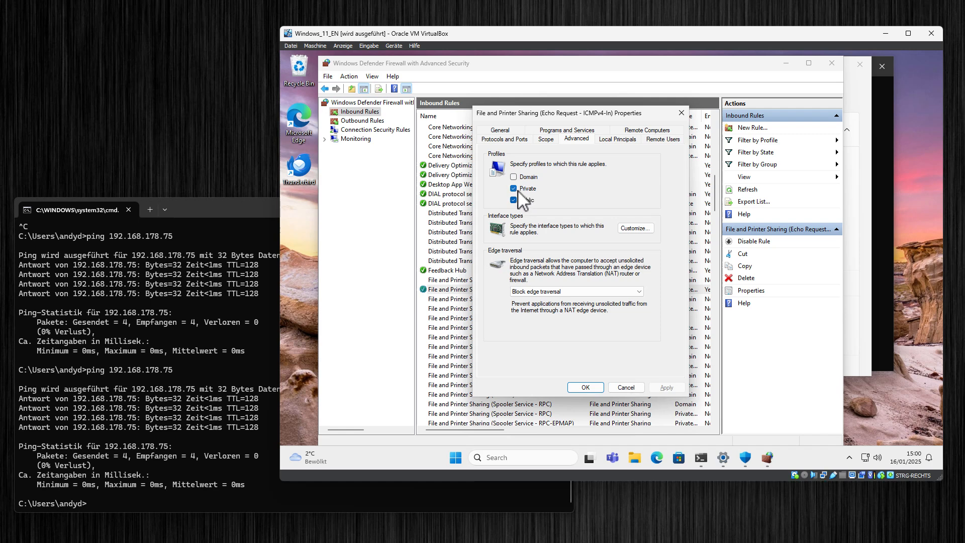
Step: Untick Public under the Echo Request rule's Profiles so it applies to Private only, and apply
{"action": "left_click", "coordinate": [514, 199]}
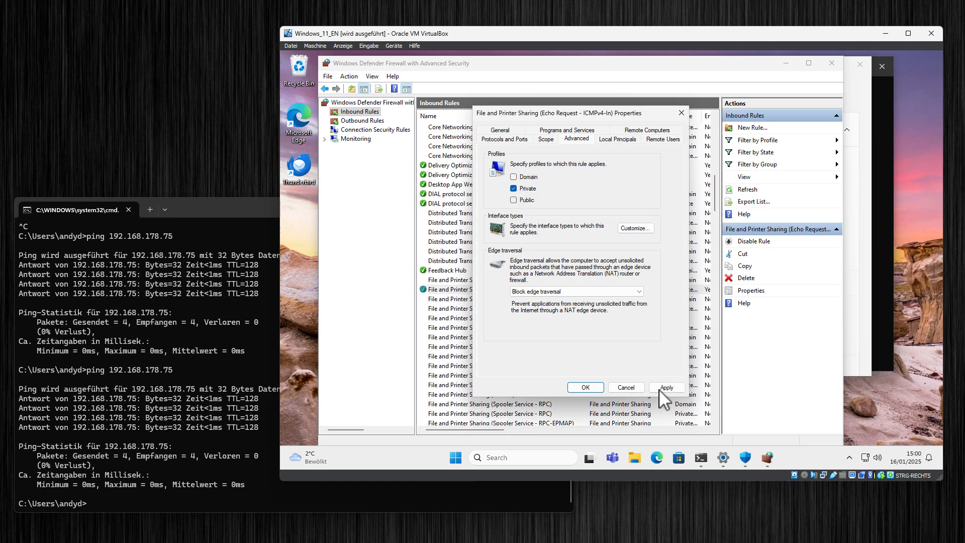
{"action": "left_click", "coordinate": [667, 387]}
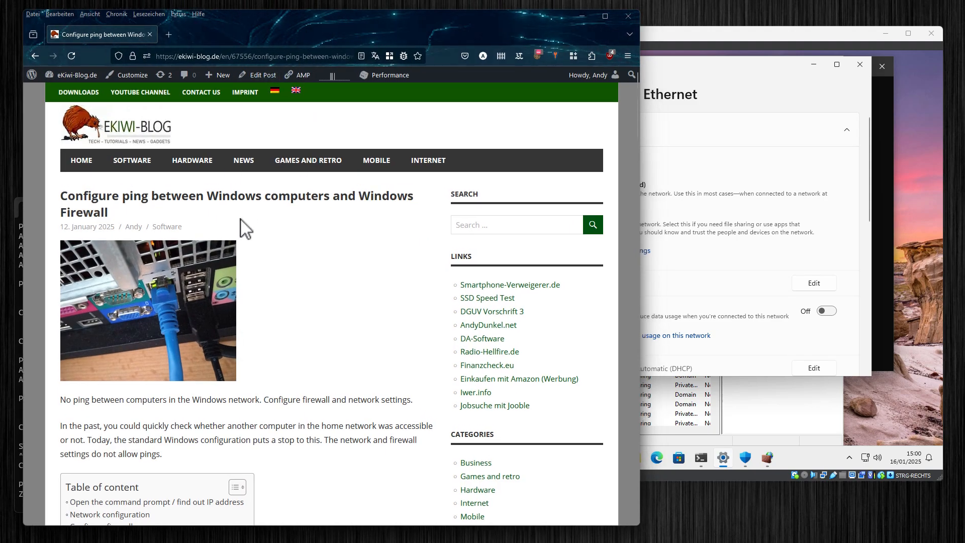
Step: Scroll the ekiwi-blog ping article down to its Configure firewall section
{"action": "scroll", "scroll_direction": "down", "scroll_amount": 3}
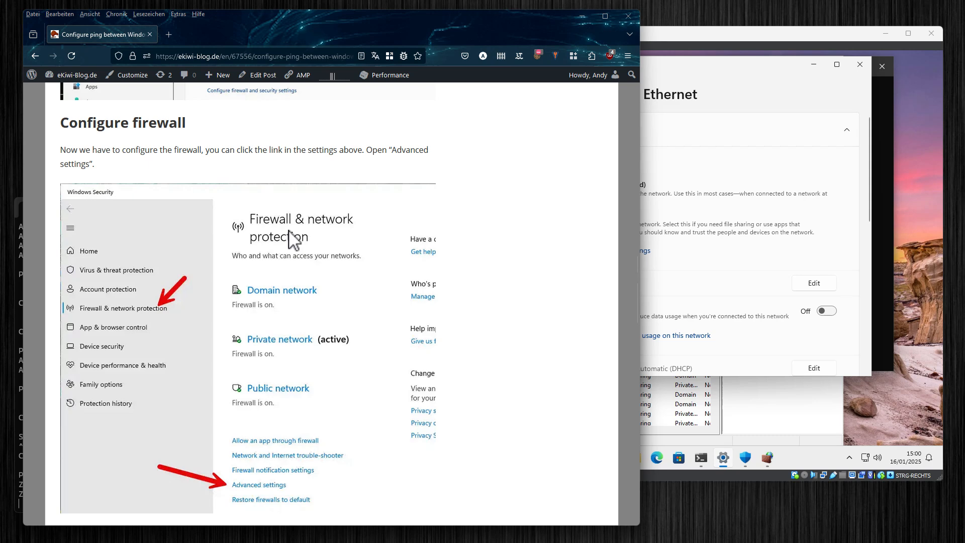